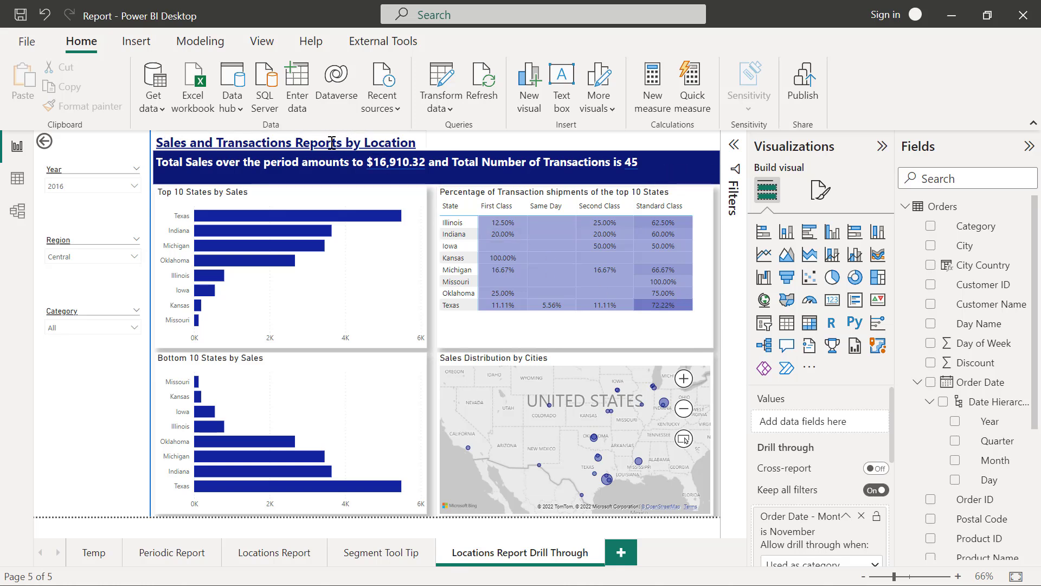
mouse_move(302, 142)
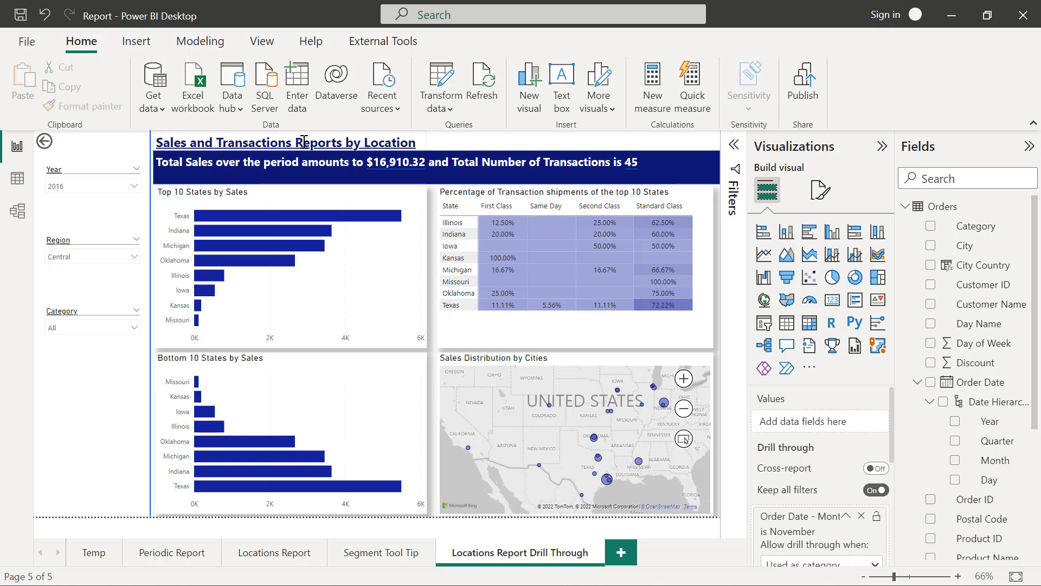
mouse_move(355, 124)
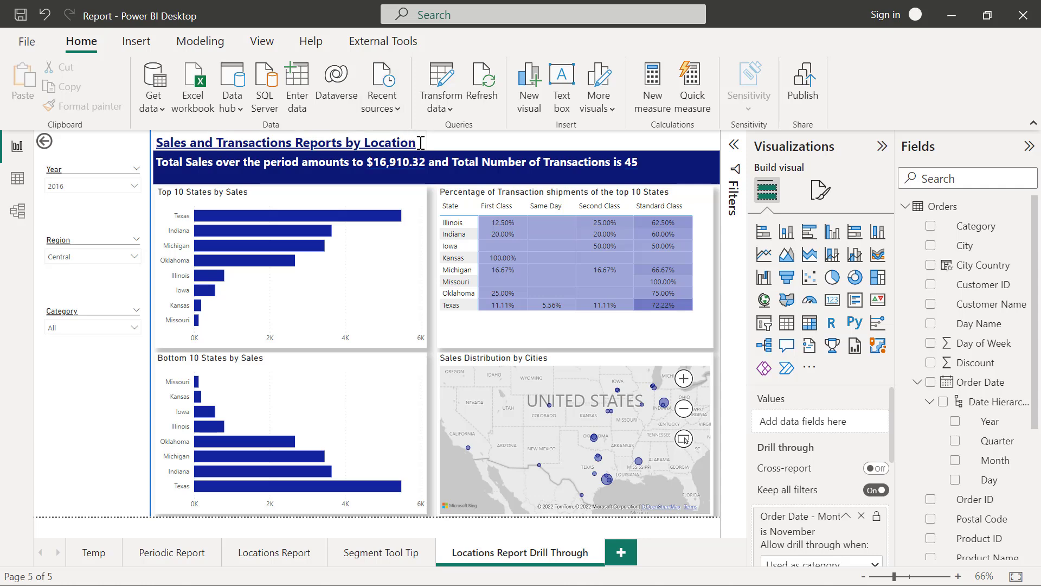
Append ' for the month' to the end of the drill-through page title
left_click(287, 142)
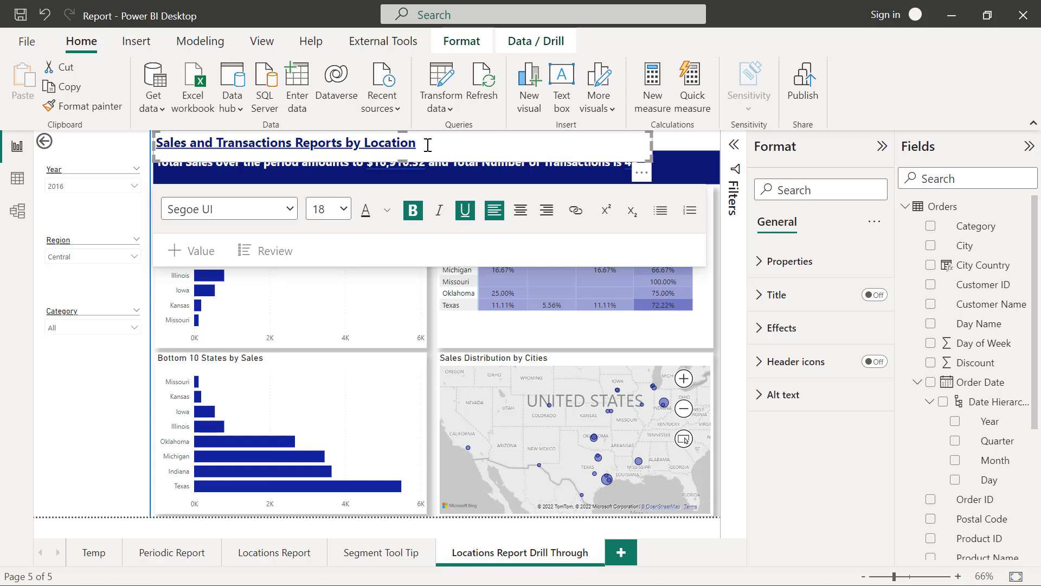
type("for")
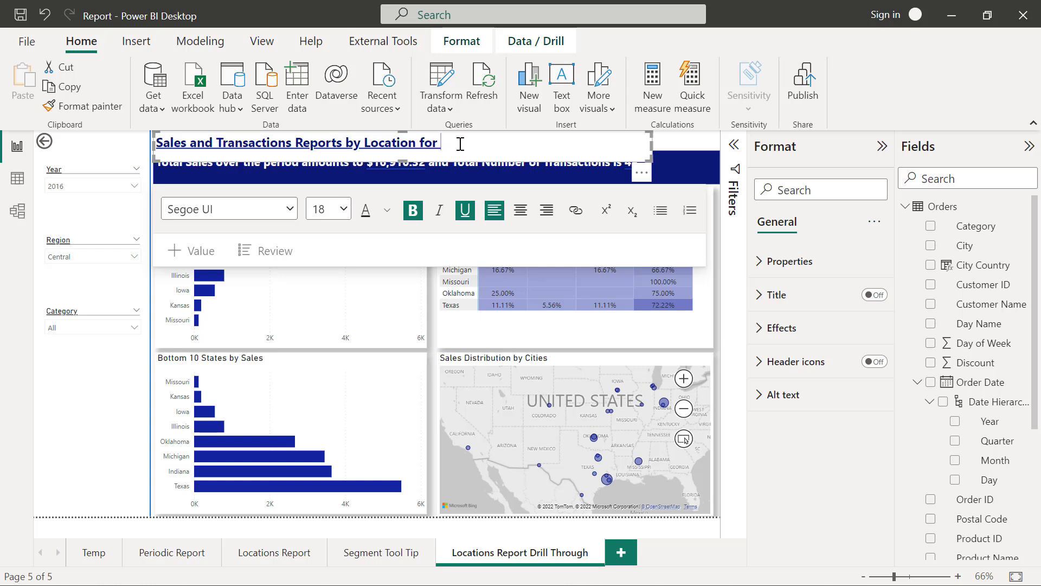
type("the month")
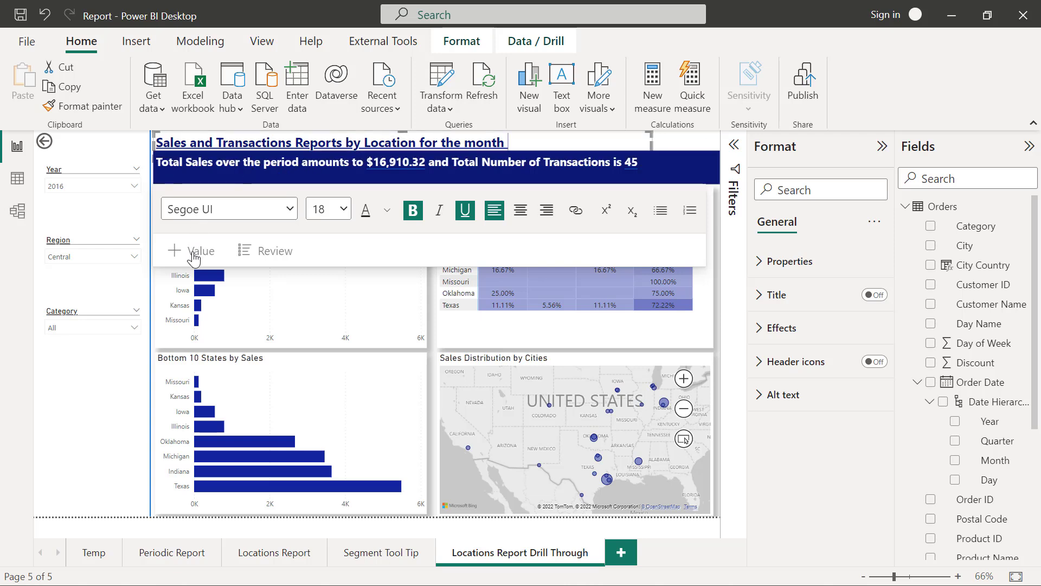
Add a dynamic value for the selected order month, returning November, and save it
left_click(192, 251)
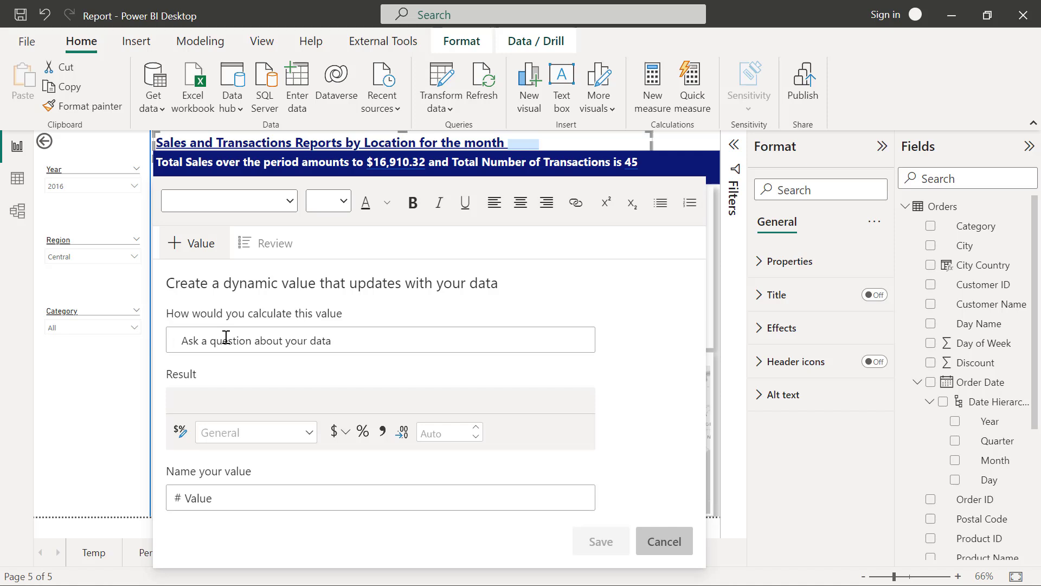
type("selected")
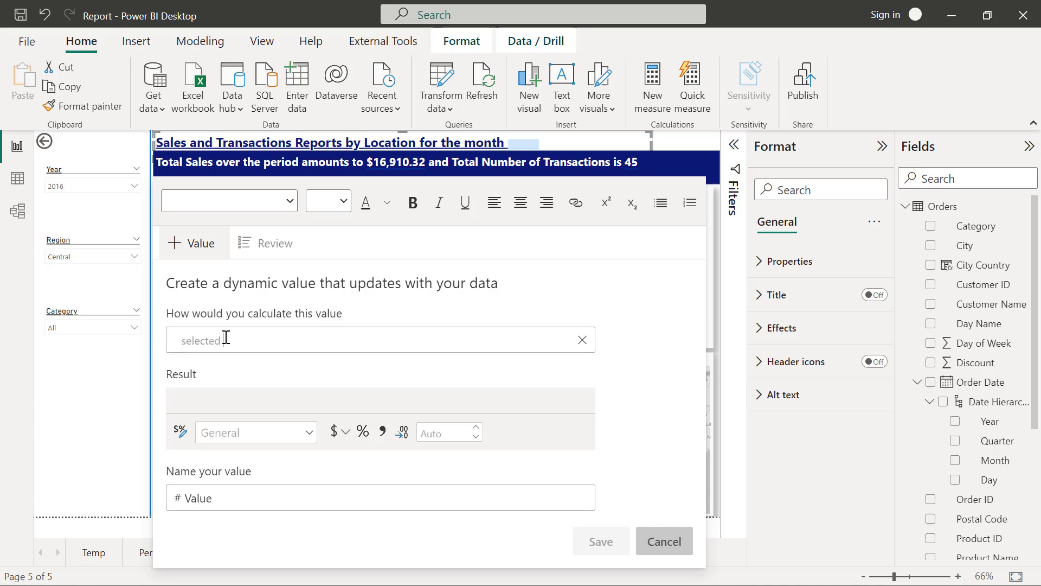
type("month")
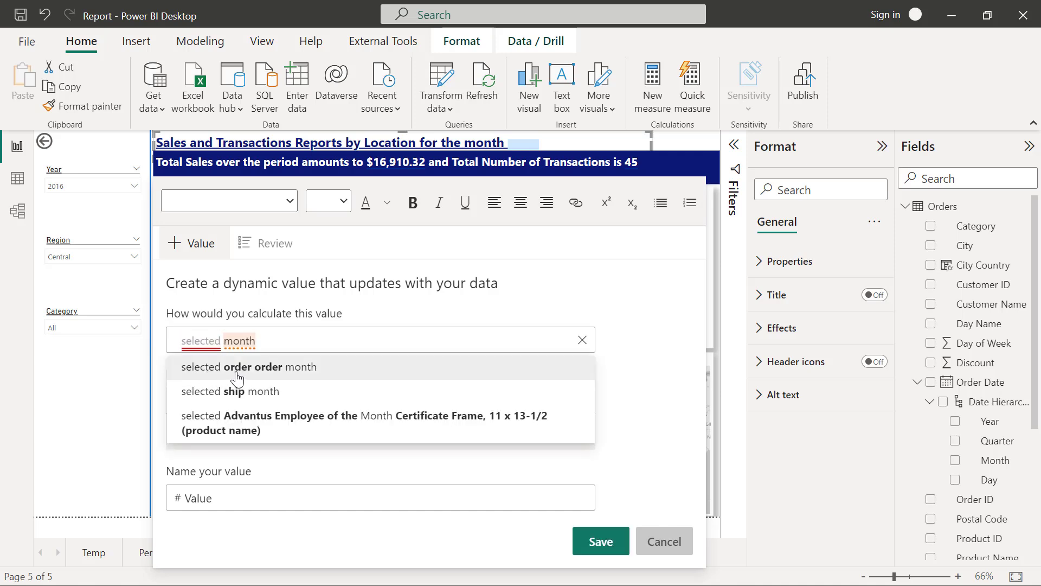
left_click(249, 367)
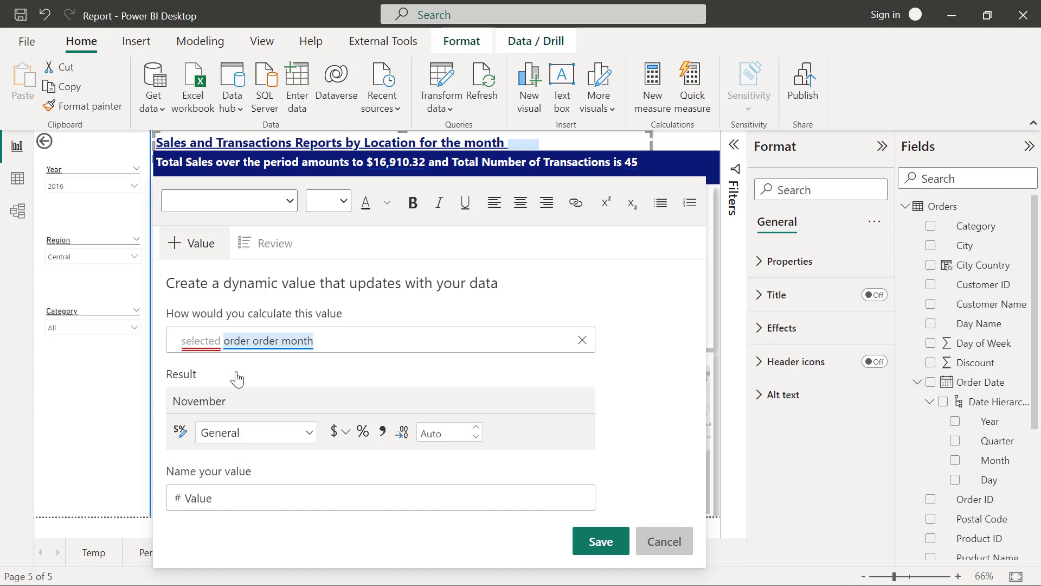
mouse_move(201, 410)
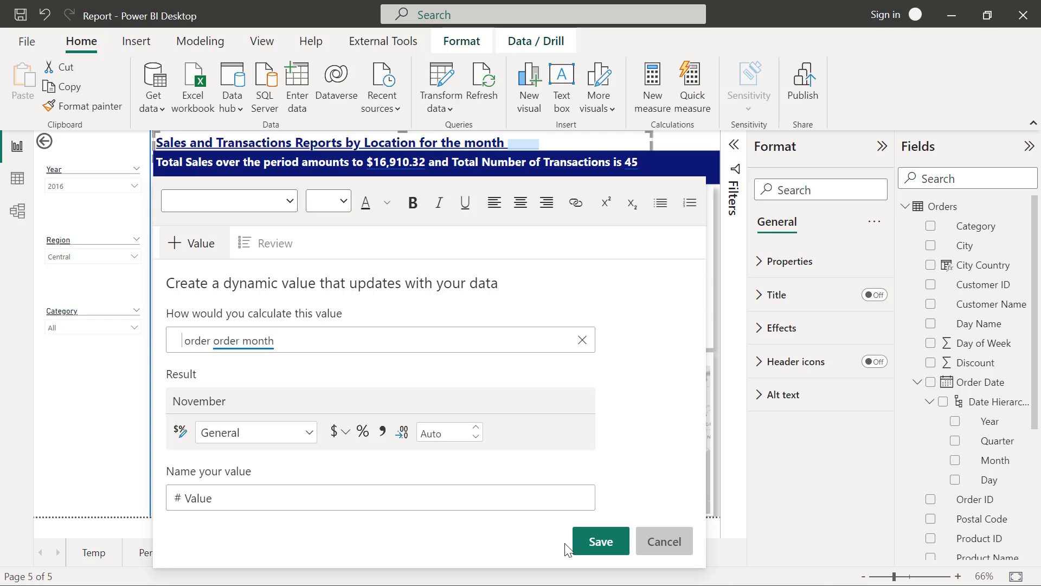
left_click(599, 540)
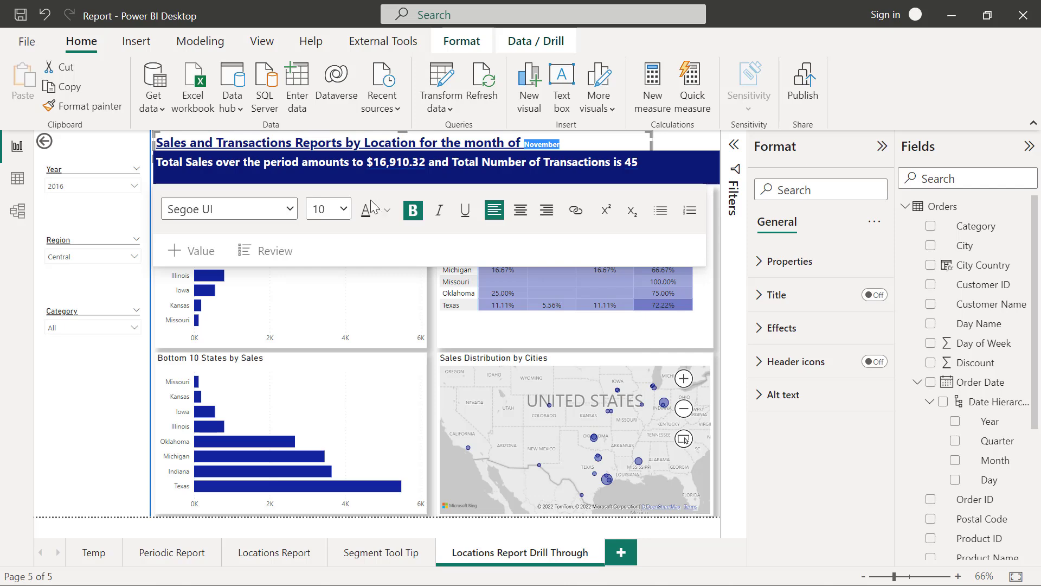
Finish editing so the title ends 'for the month of November'
left_click(672, 142)
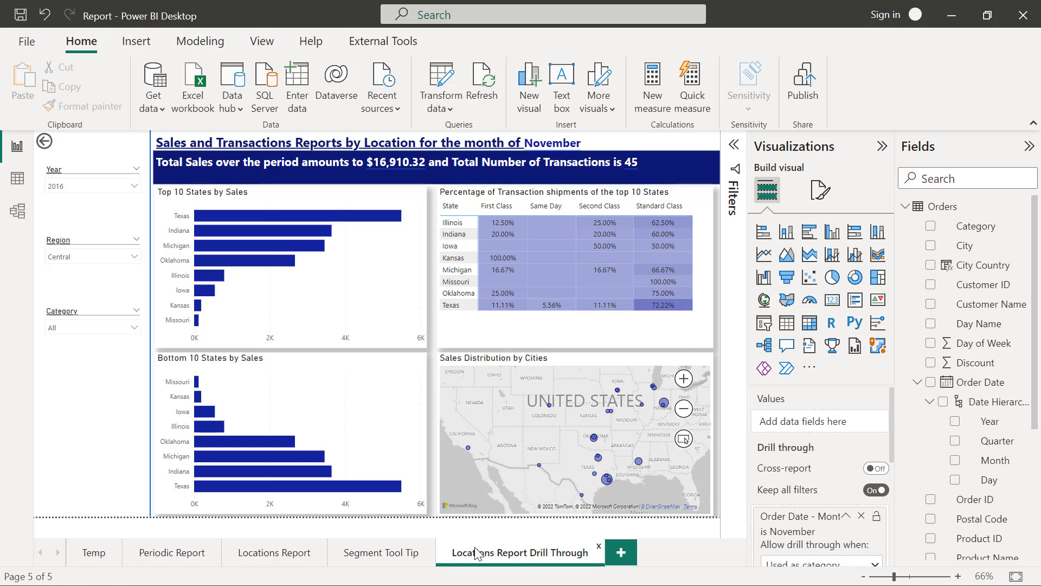
Hide the Locations Report Drill Through and Segment Tool Tip pages via their page options
right_click(519, 552)
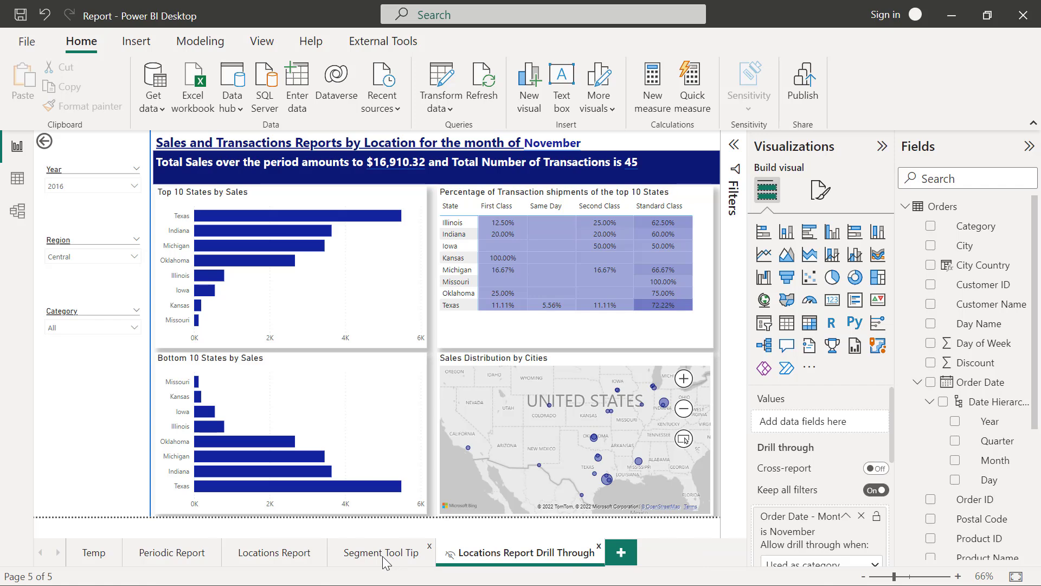
left_click(381, 552)
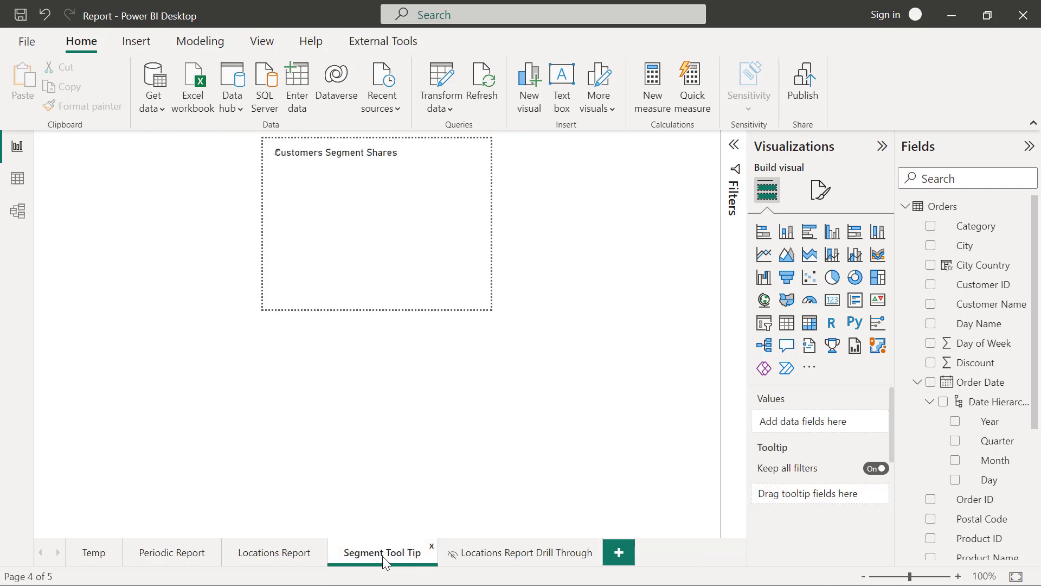
right_click(383, 552)
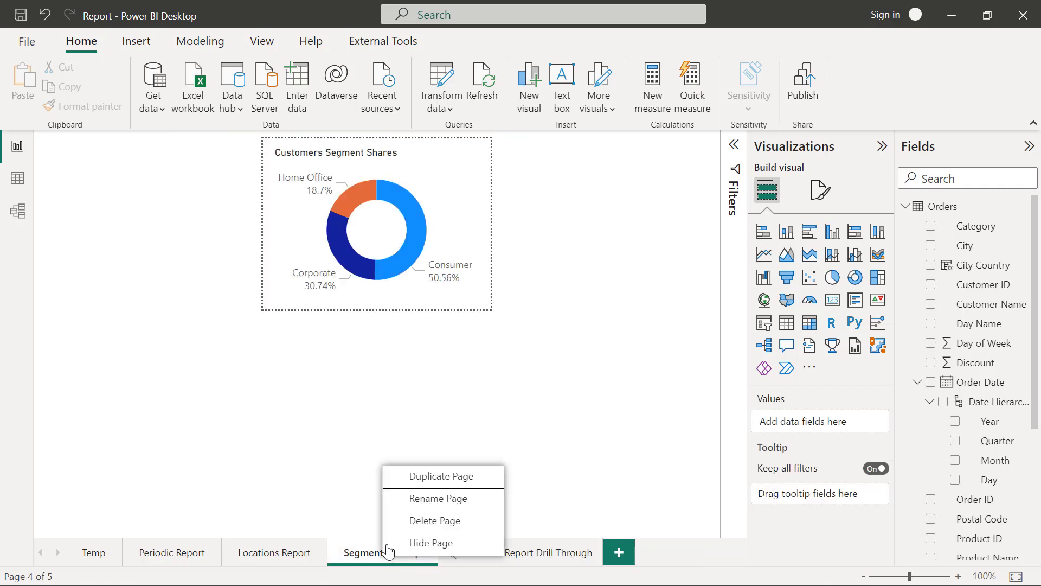
mouse_move(431, 542)
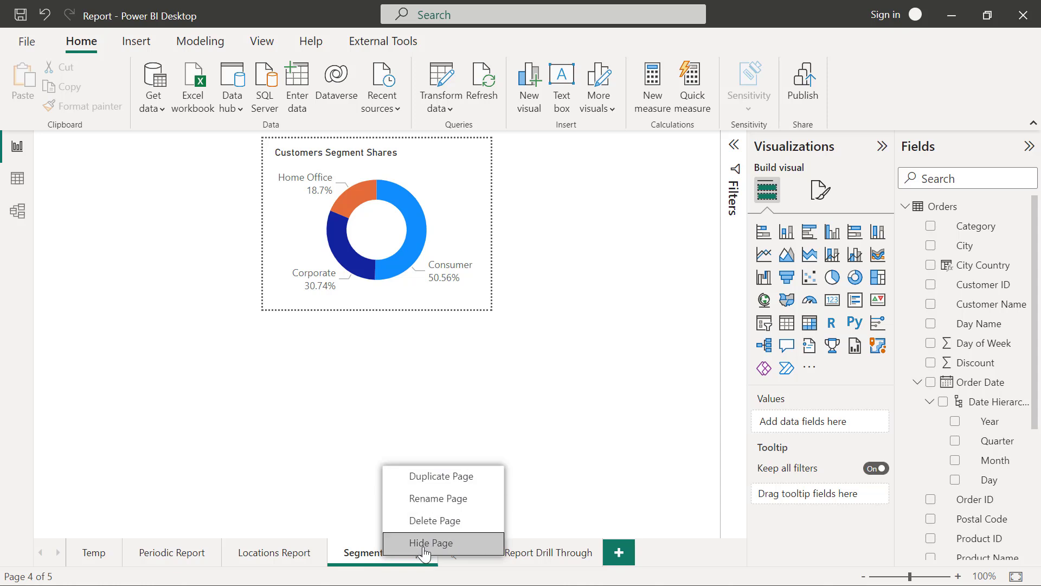